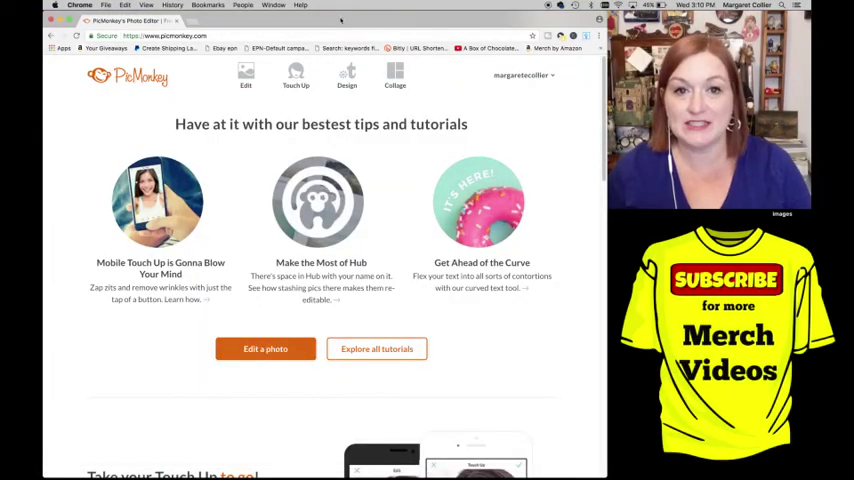
Choose Blank canvas from PicMonkey's Design start options.
left_click(394, 75)
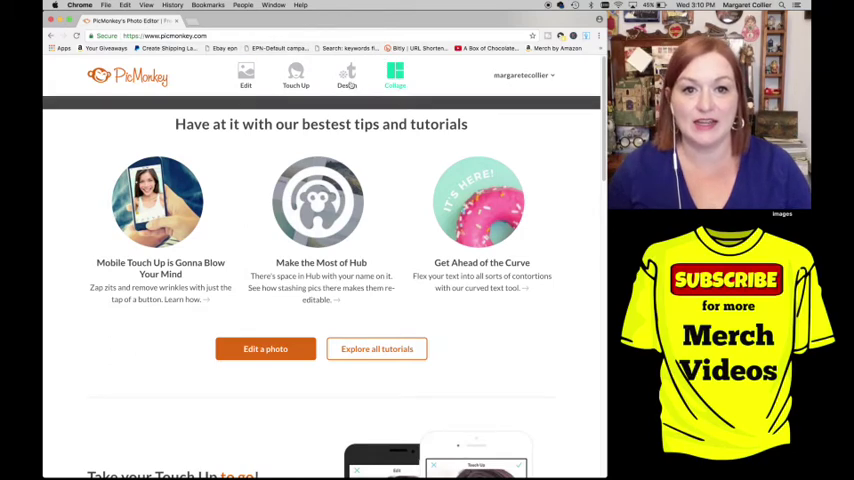
left_click(347, 75)
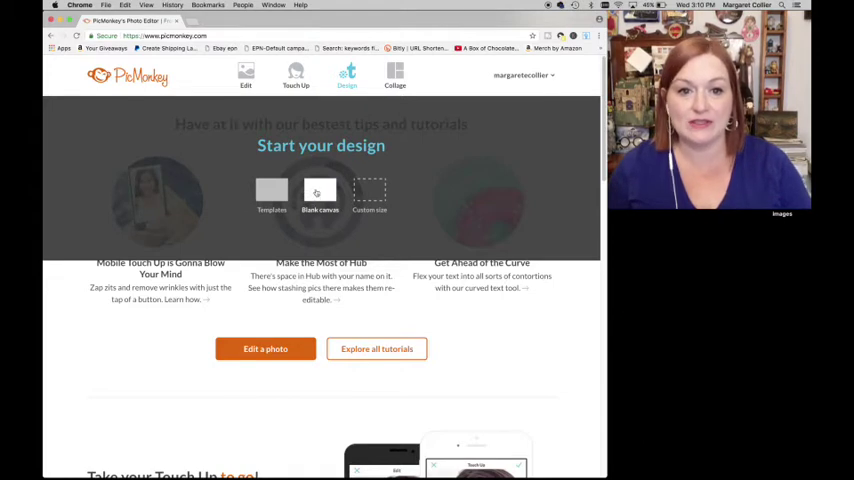
left_click(320, 192)
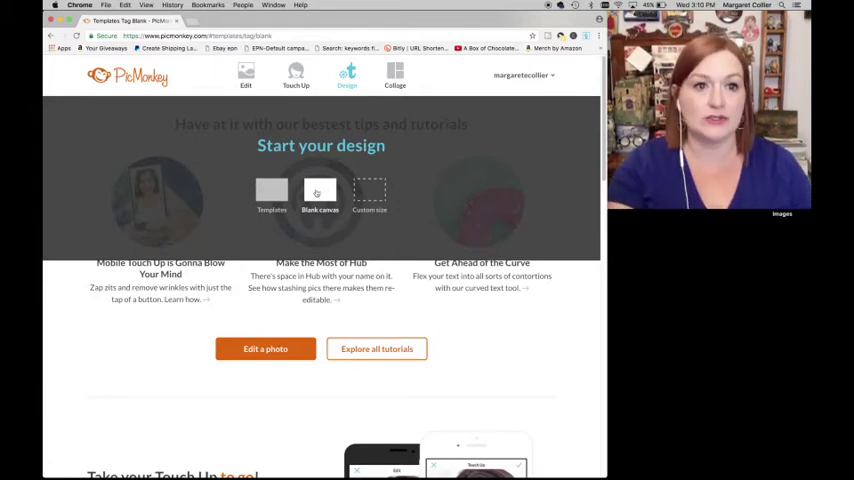
Open a blank tall template in the editor.
left_click(272, 195)
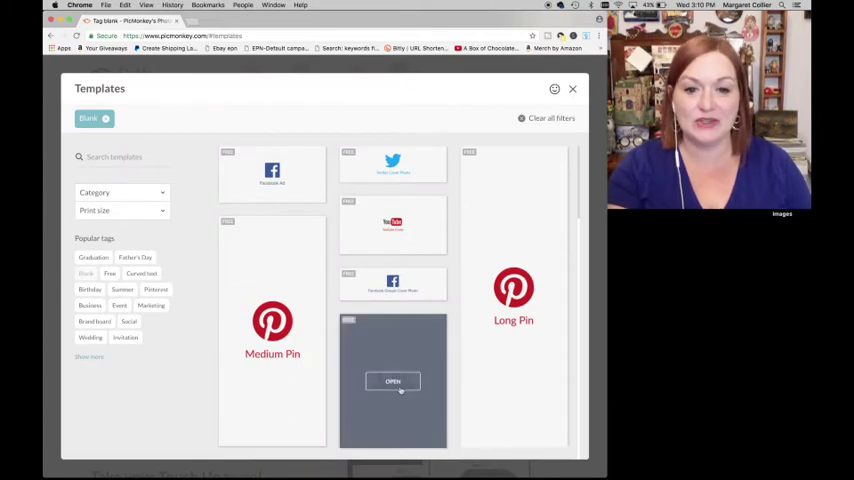
left_click(392, 381)
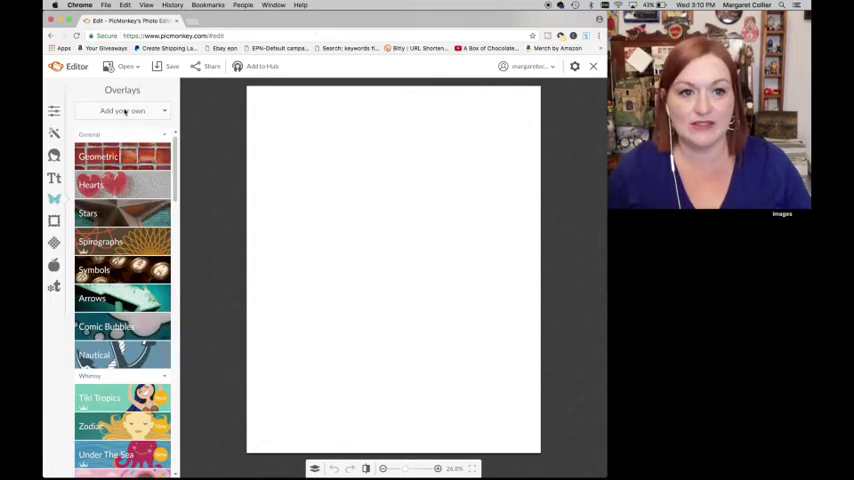
Add the brown bear silhouette PNG from the computer as an overlay and select it.
left_click(122, 111)
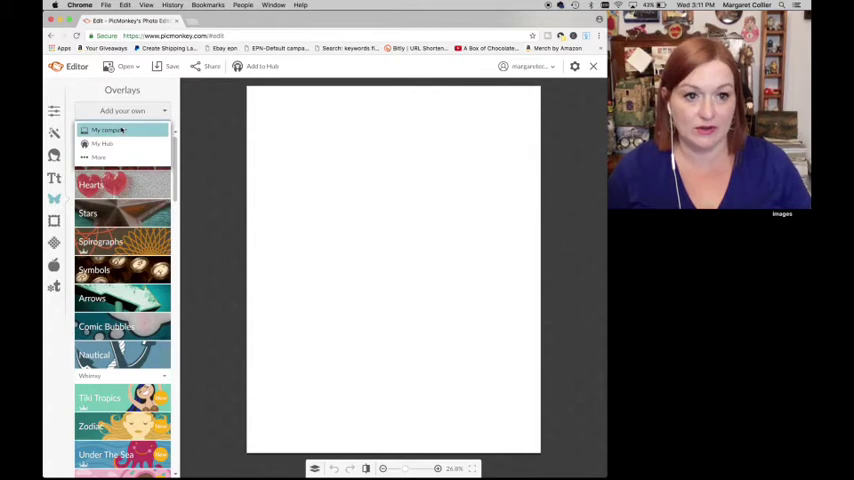
left_click(122, 110)
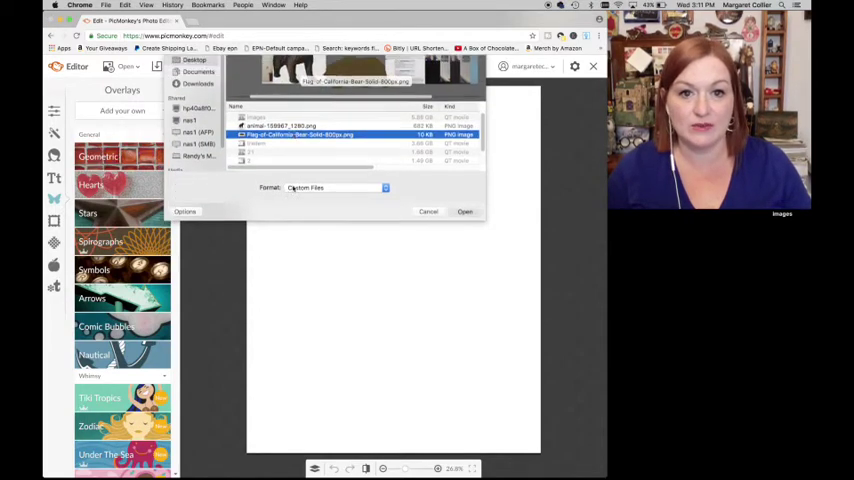
left_click(464, 211)
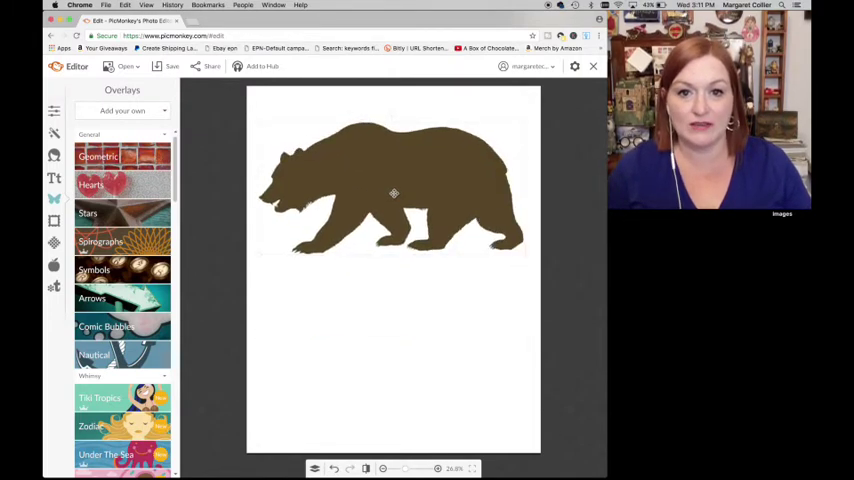
left_click(393, 193)
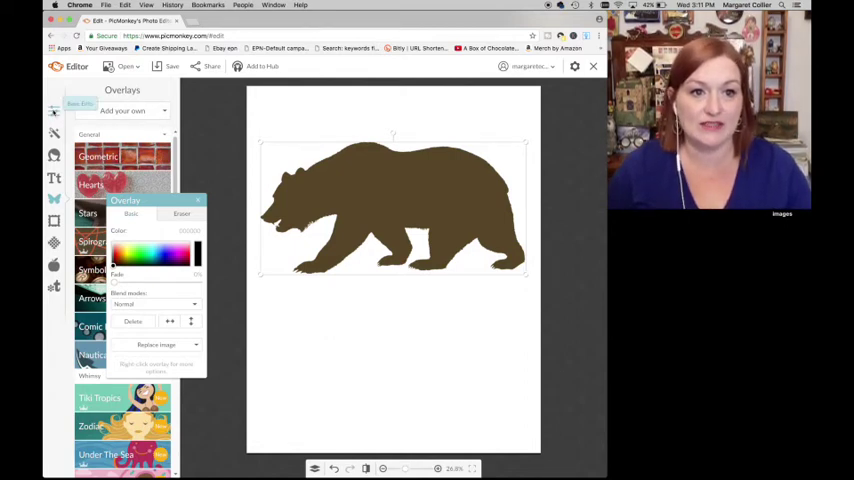
Set the canvas colour to a pale light blue through Basic Edits.
left_click(54, 110)
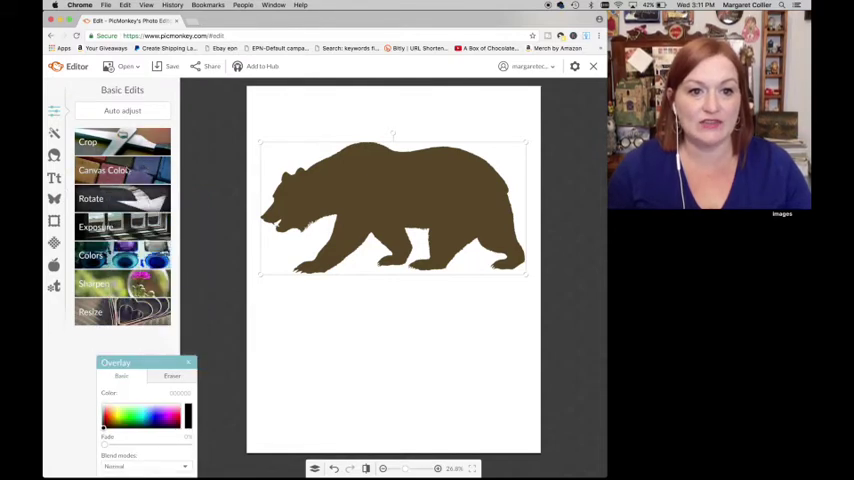
left_click(104, 170)
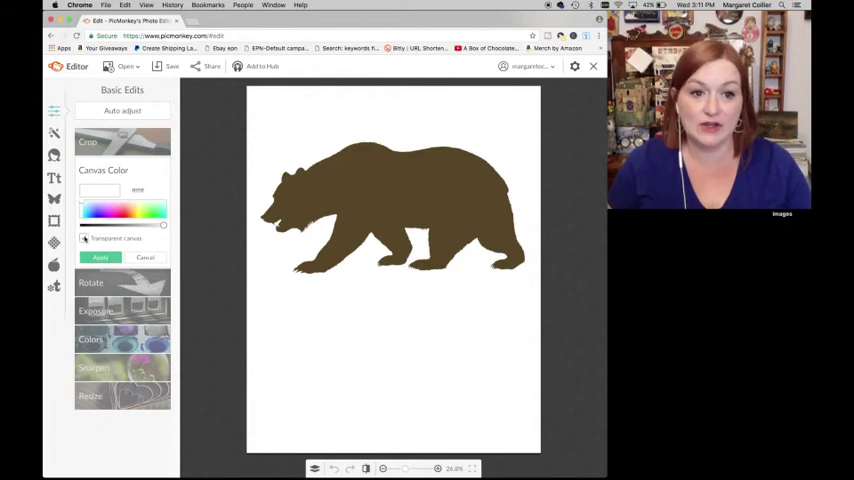
left_click(85, 238)
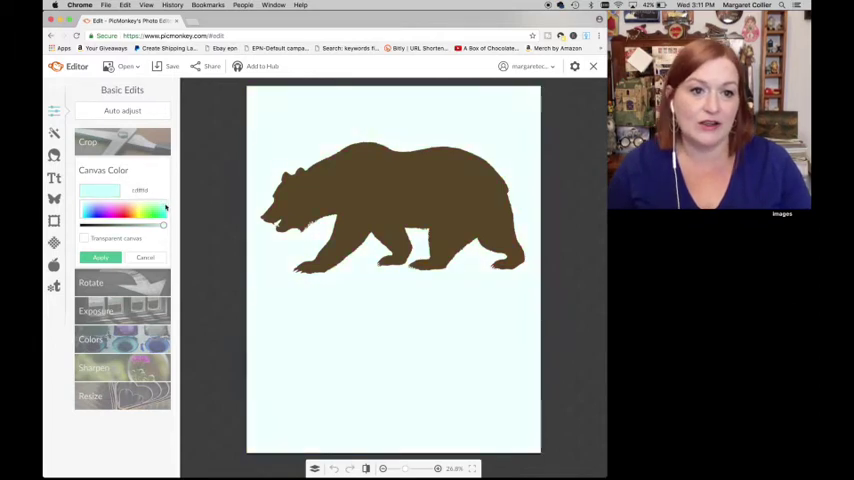
Try black, then switch the canvas to transparent and apply.
left_click(97, 213)
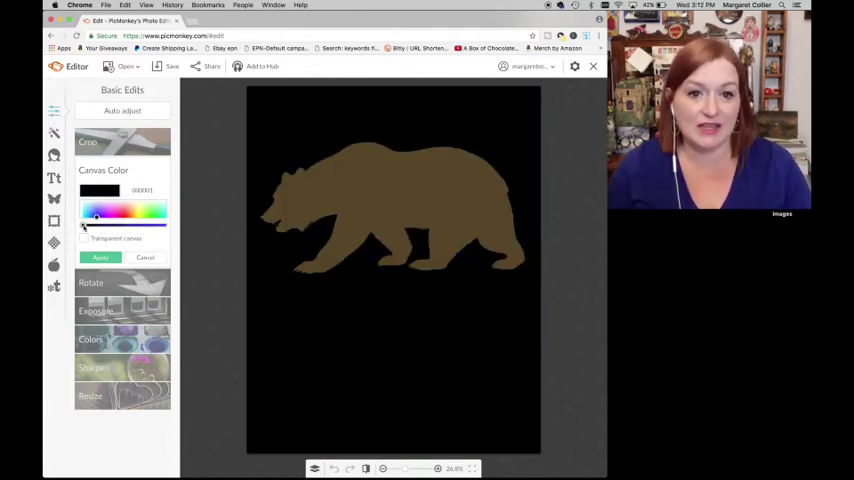
left_click(84, 238)
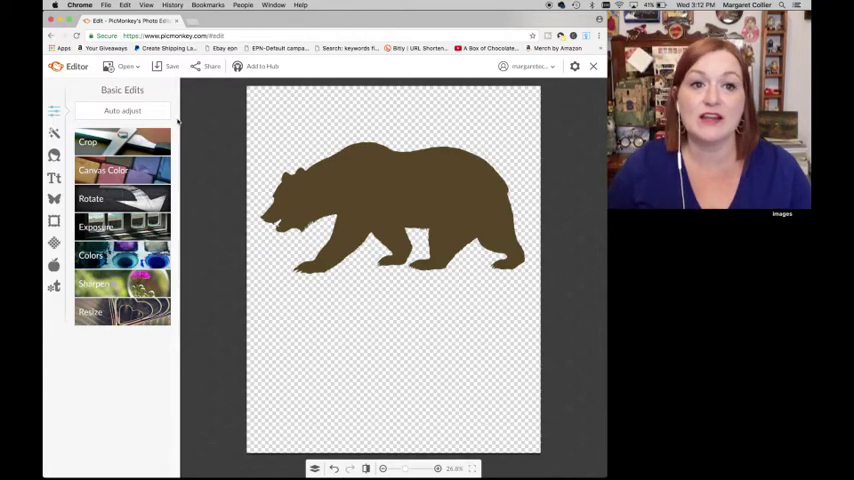
left_click(172, 66)
type("45")
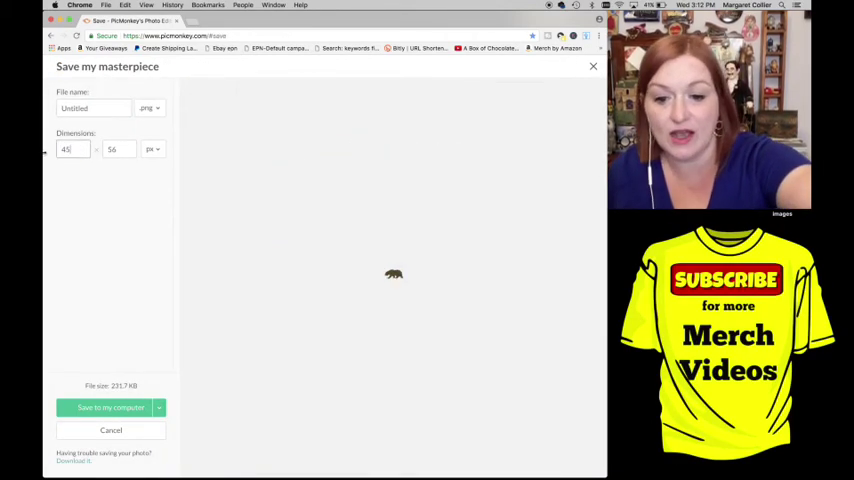
left_click(103, 407)
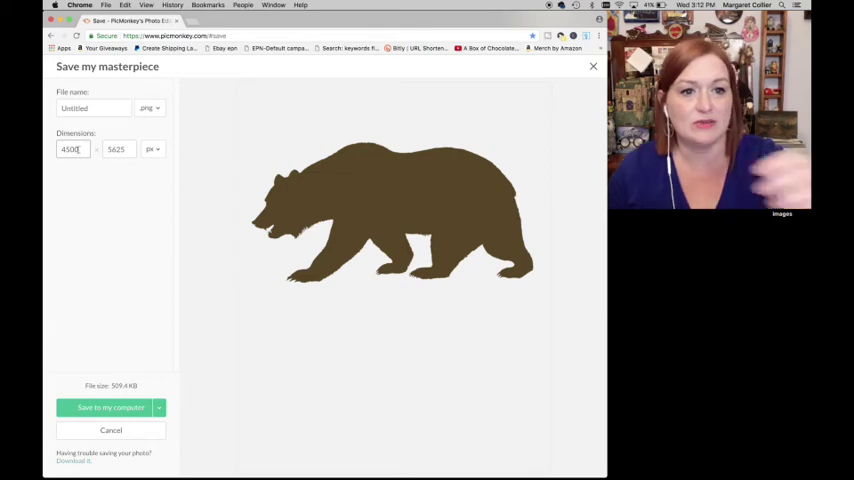
left_click(111, 430)
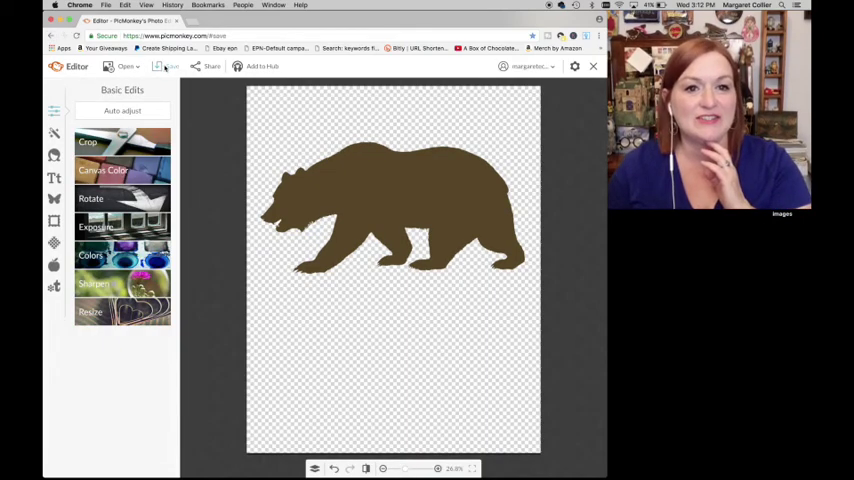
Save the design to the computer as 'bear', a 2400x3000 PNG.
left_click(172, 66)
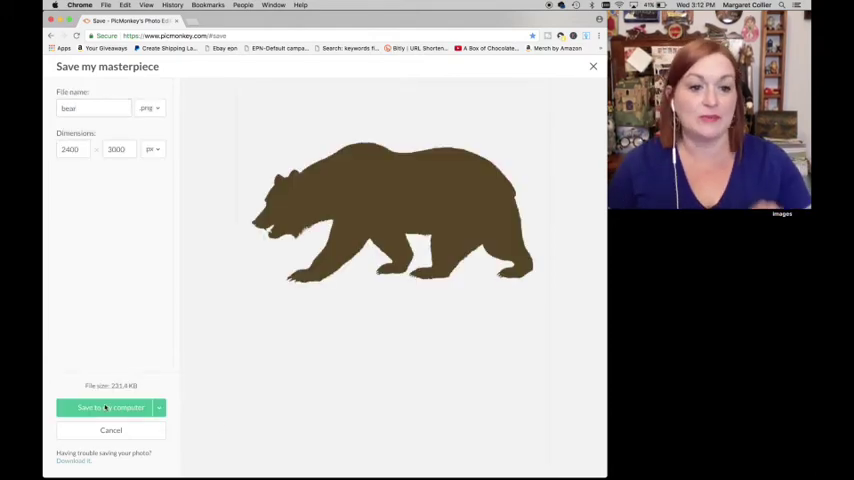
left_click(105, 407)
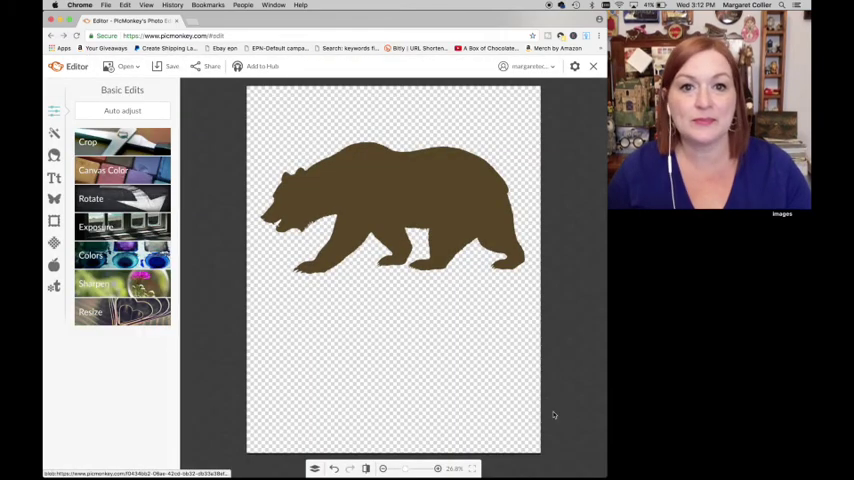
left_click(171, 66)
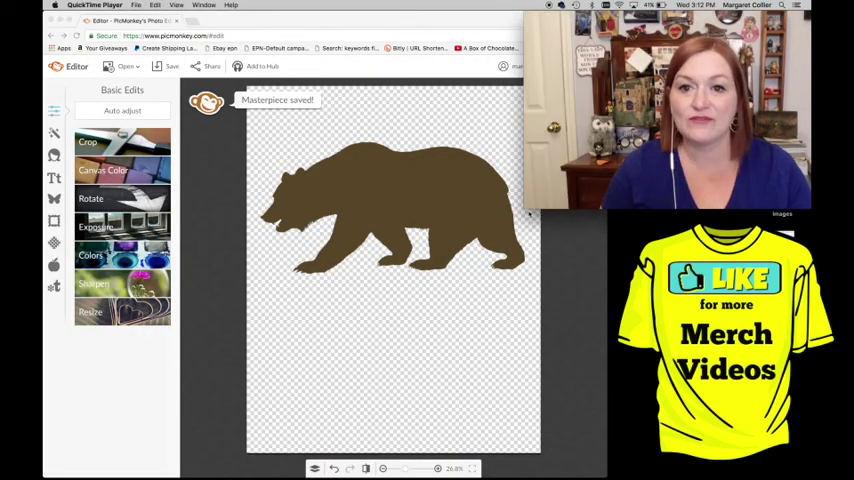